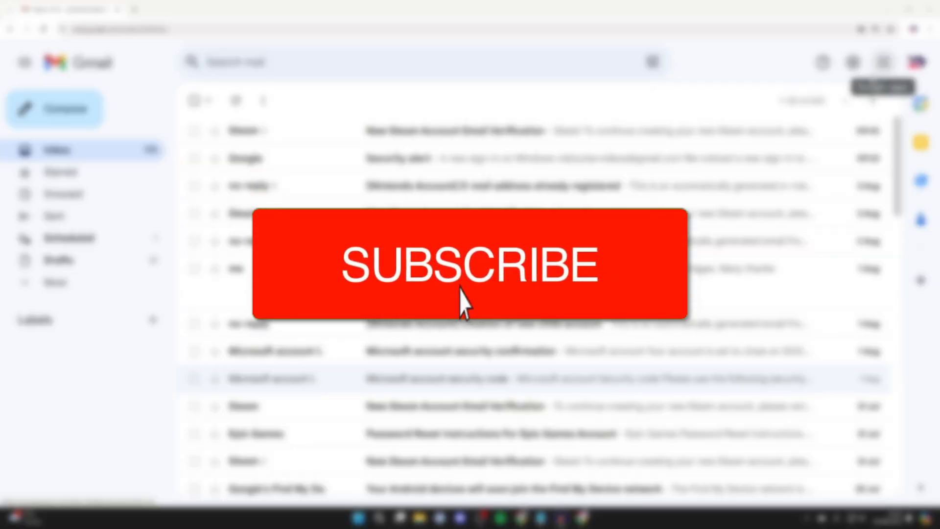
Step: Reach Google Password Manager from Chrome's three-dot menu under Passwords and autofill
{"action": "left_click", "coordinate": [468, 265]}
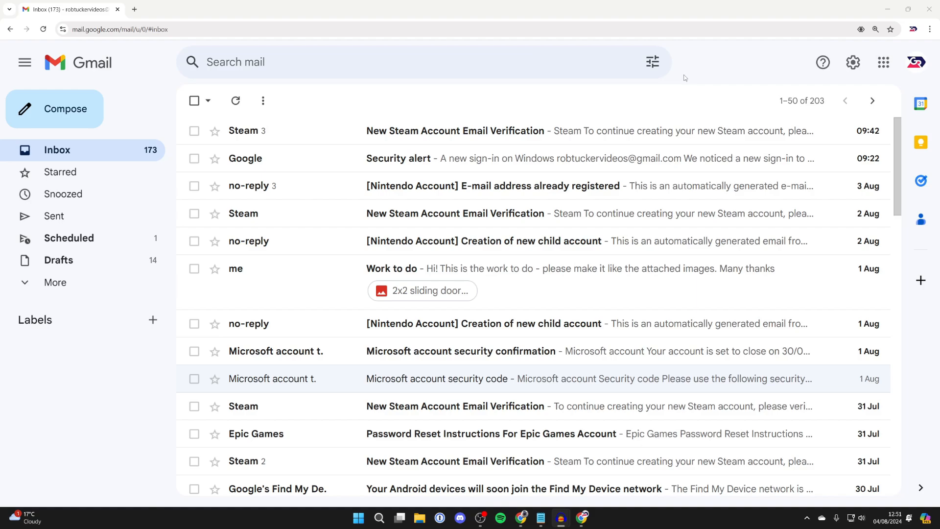
{"action": "mouse_move", "coordinate": [692, 92]}
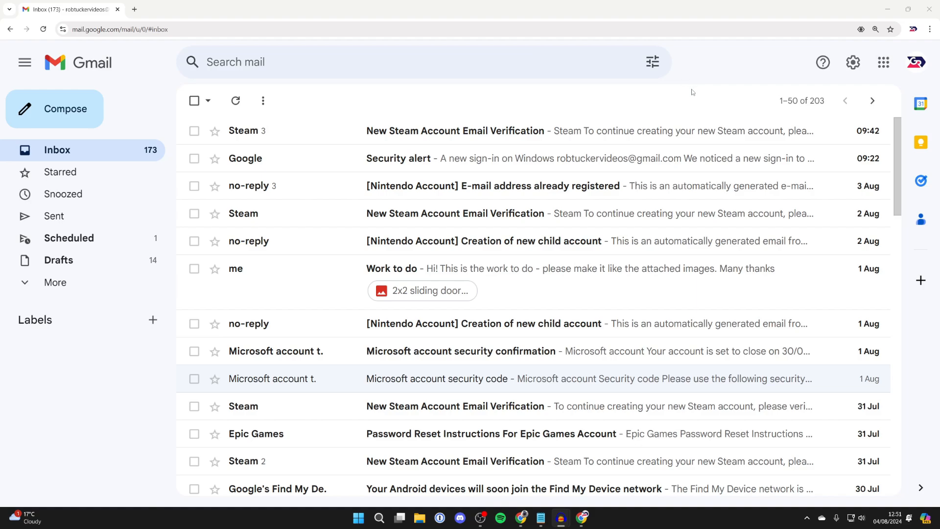
{"action": "mouse_move", "coordinate": [923, 46]}
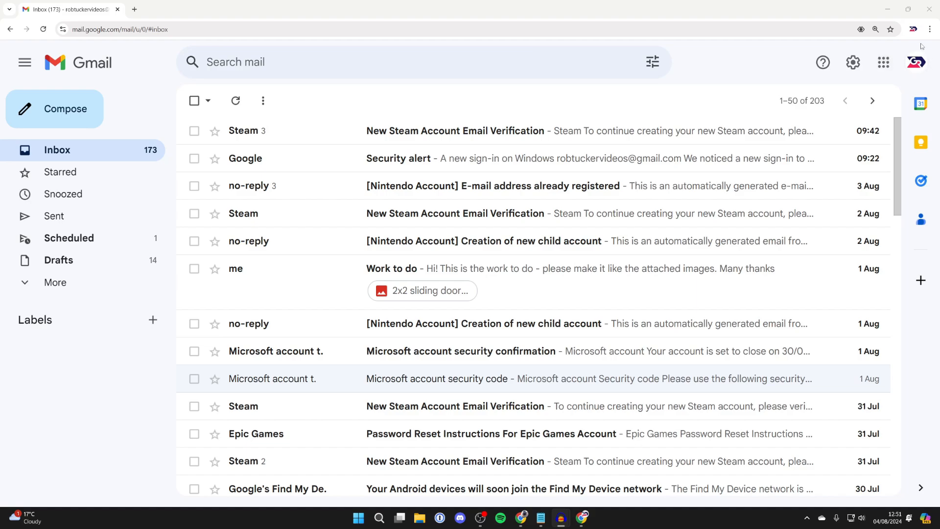
{"action": "mouse_move", "coordinate": [931, 28]}
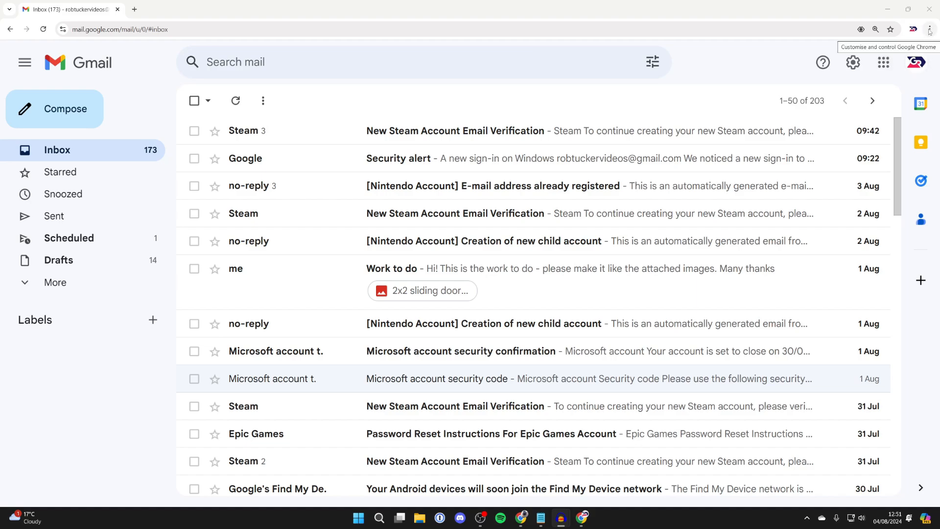
{"action": "left_click", "coordinate": [930, 28]}
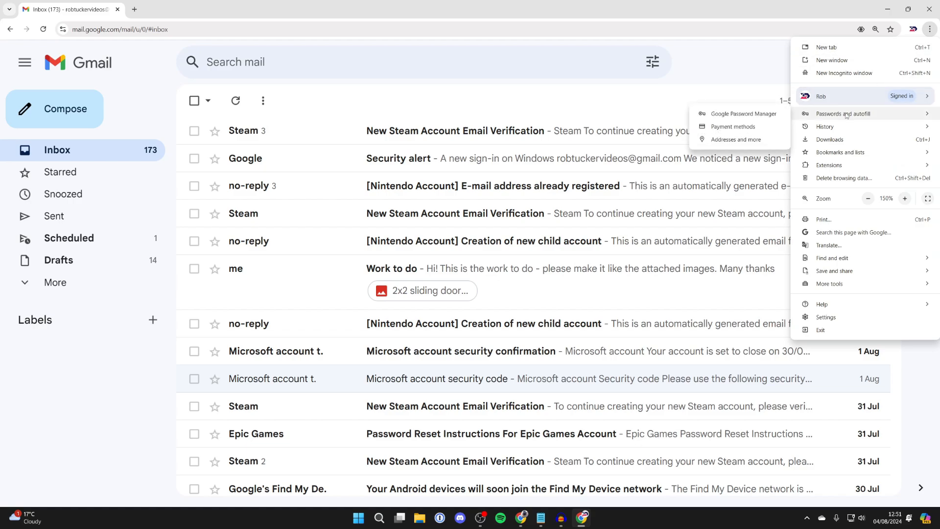
{"action": "mouse_move", "coordinate": [822, 114]}
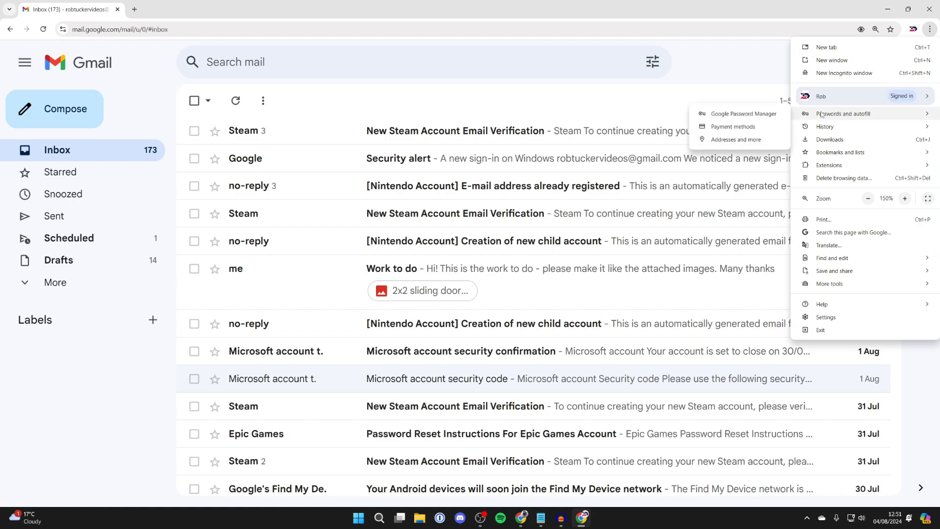
{"action": "mouse_move", "coordinate": [743, 114]}
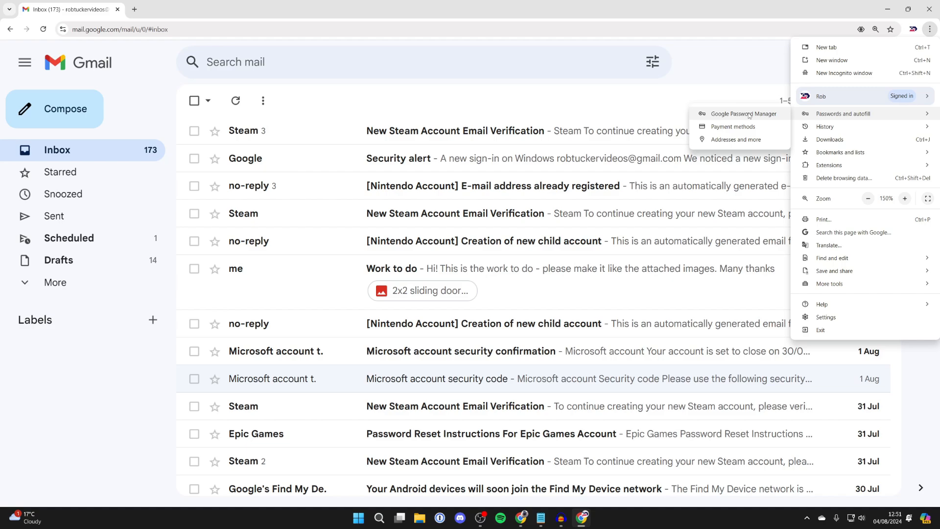
{"action": "left_click", "coordinate": [744, 113]}
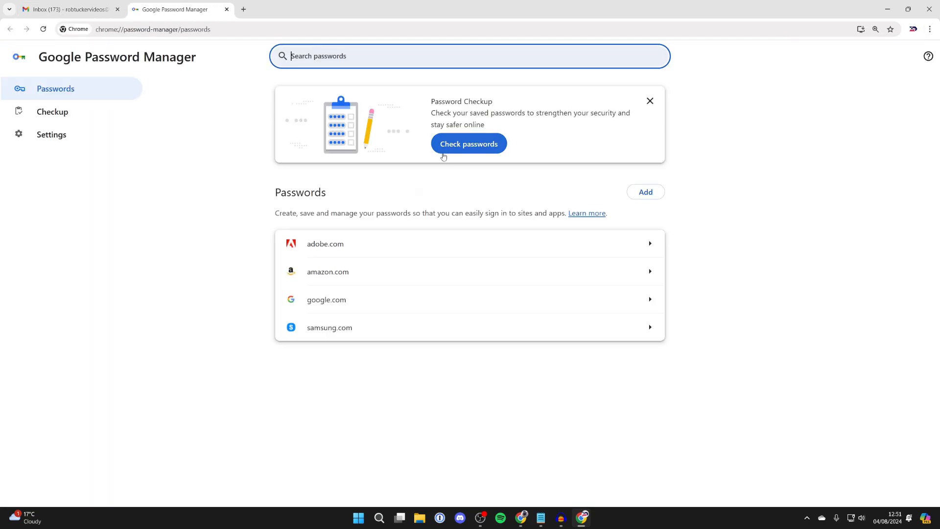
{"action": "mouse_move", "coordinate": [266, 34]}
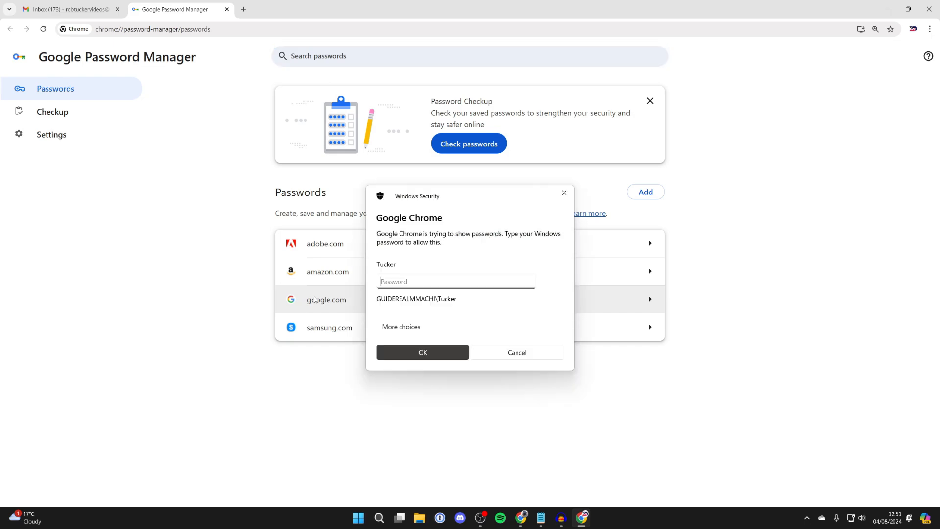
Step: Pass the Windows Security check to reveal the google.com saved credentials
{"action": "left_click", "coordinate": [422, 352]}
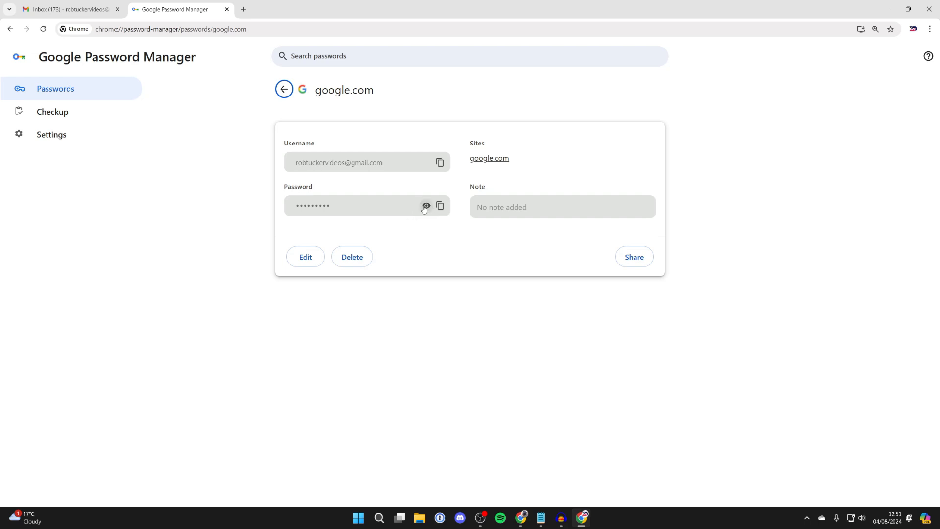
{"action": "mouse_move", "coordinate": [440, 206]}
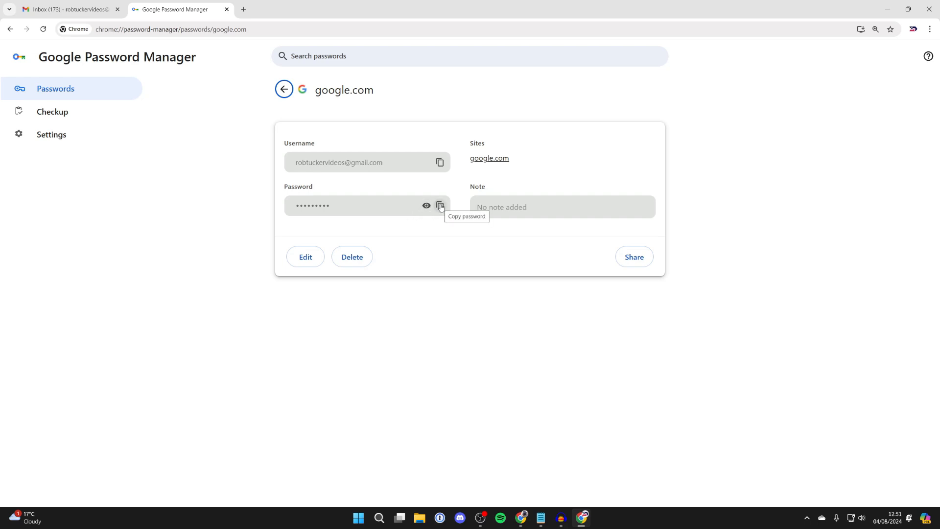
{"action": "mouse_move", "coordinate": [515, 172]}
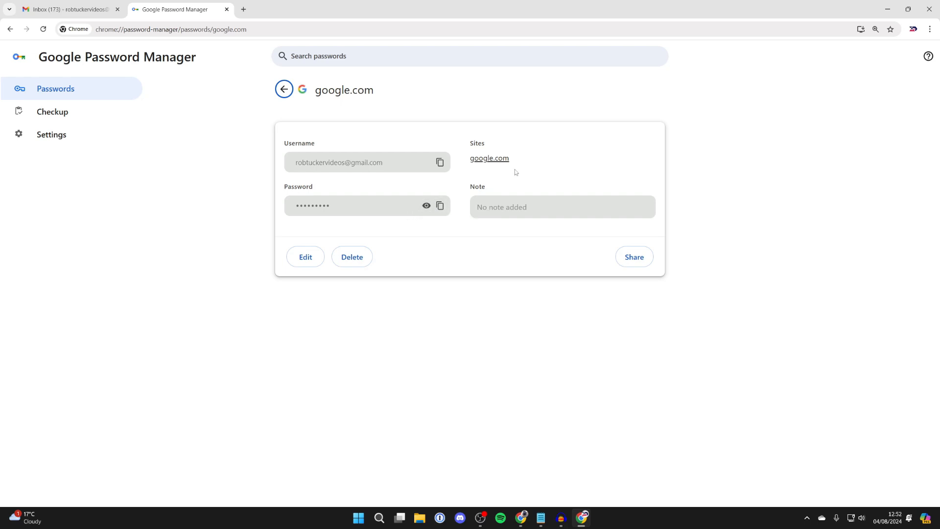